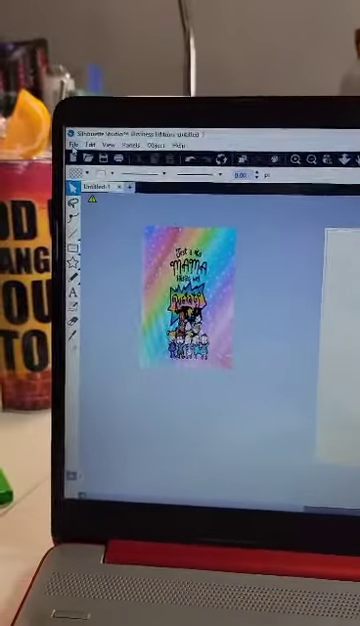
# Choose Merge... from the File menu to open the Merge file dialog
pyautogui.click(75, 128)
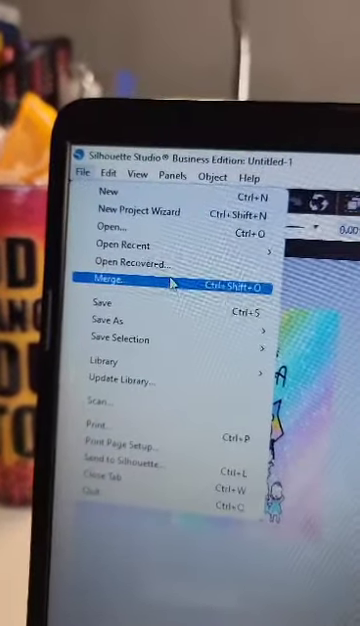
pyautogui.click(104, 274)
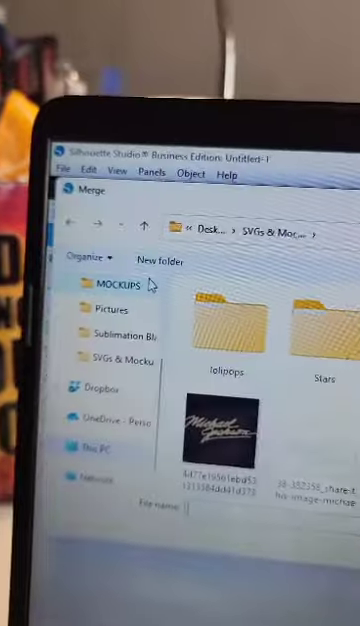